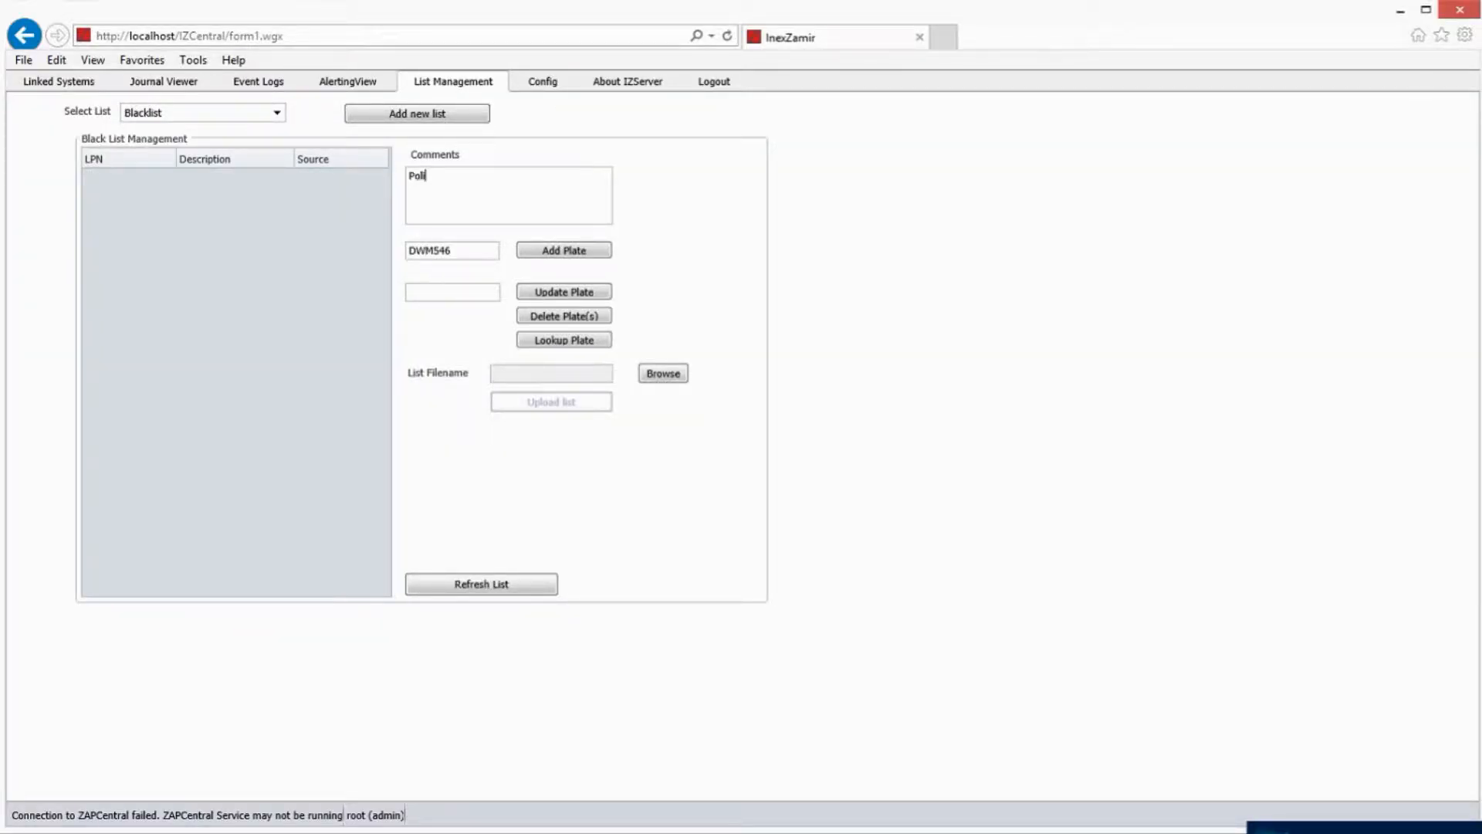
left_click(663, 372)
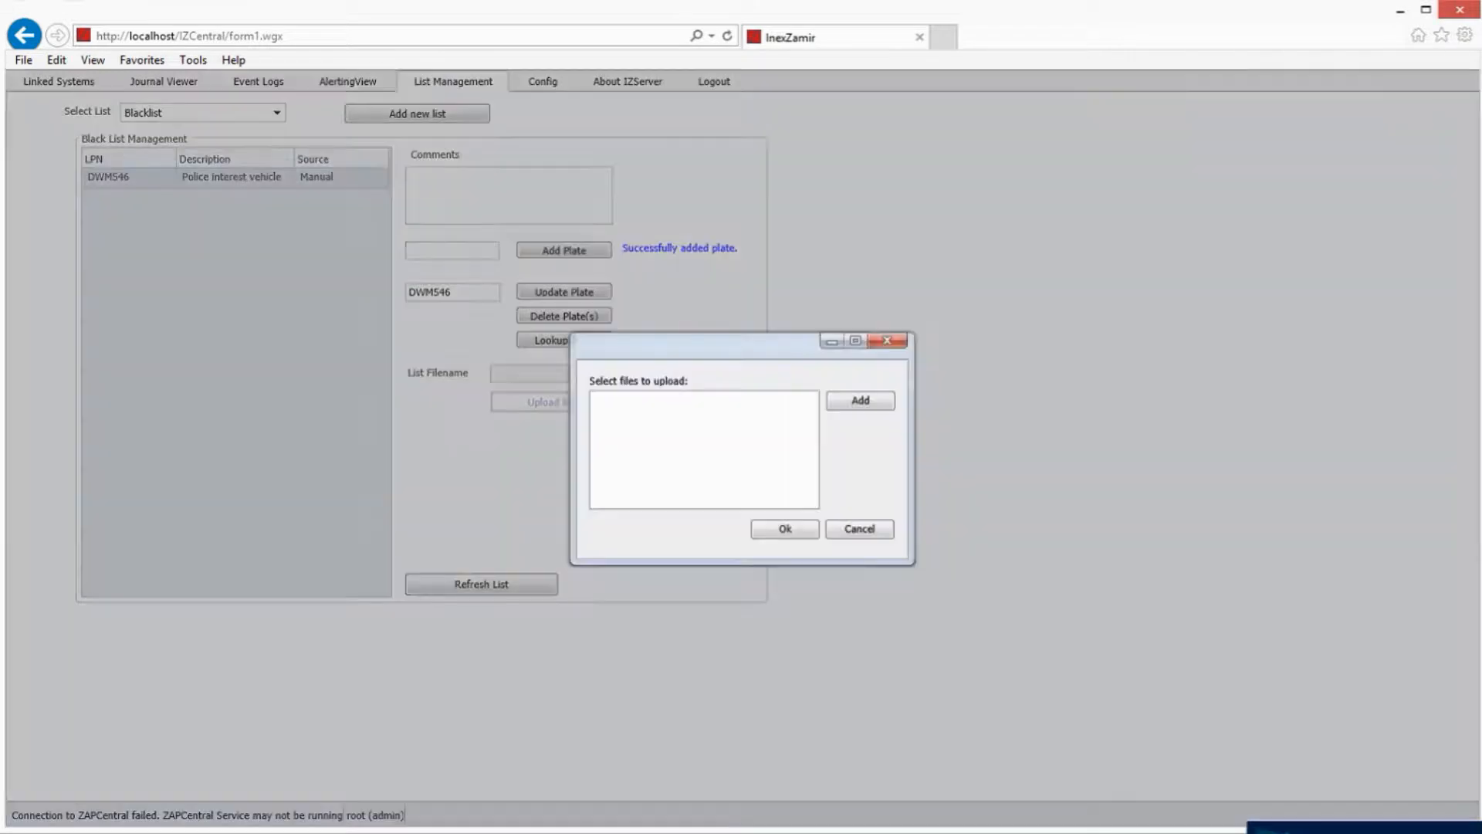
left_click(860, 400)
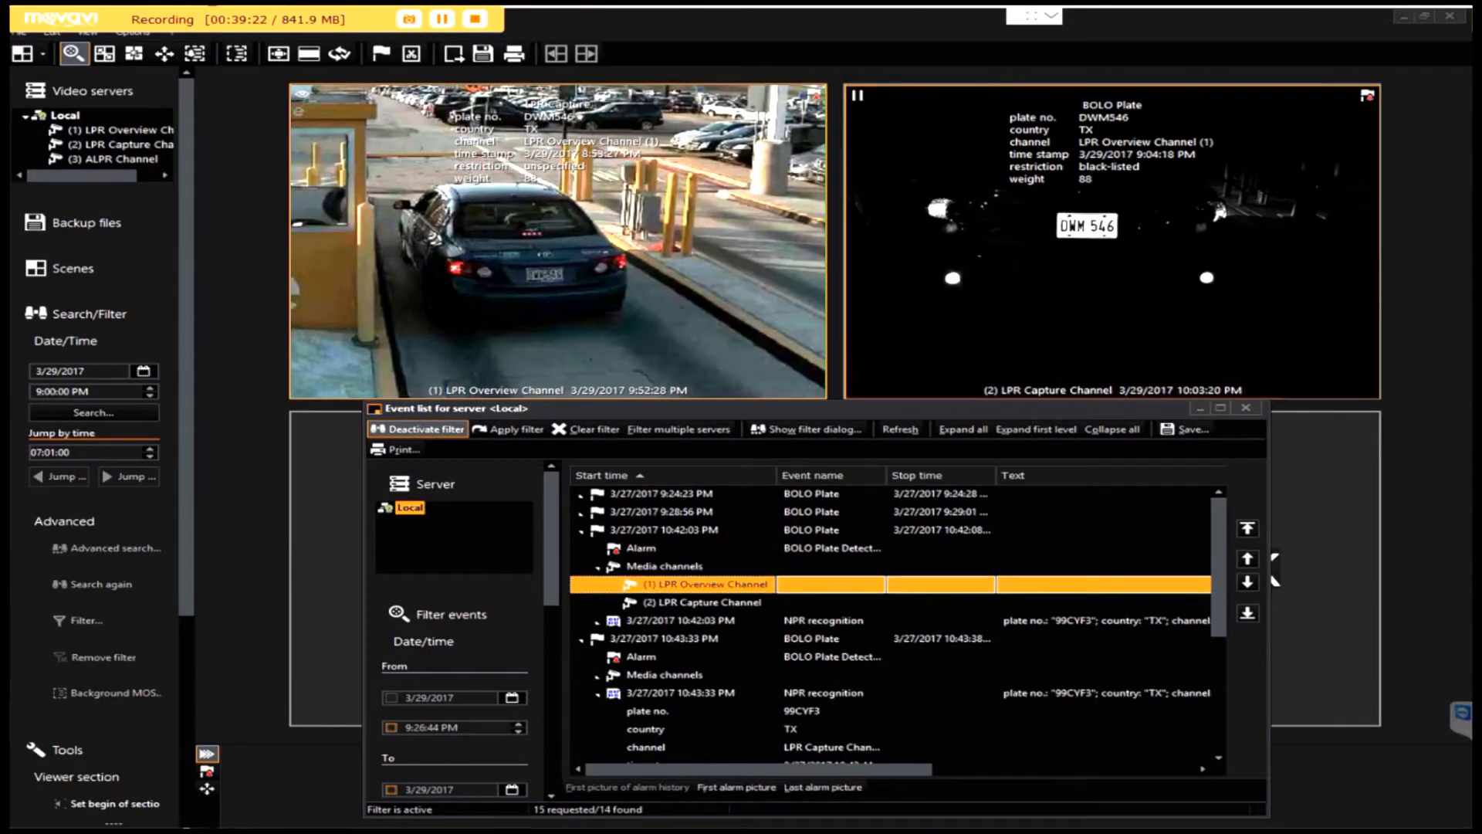
Review the 10:42 PM BOLO Plate alarm: capture channel, NPR recognition, overview channel, alarm row.
left_click(703, 602)
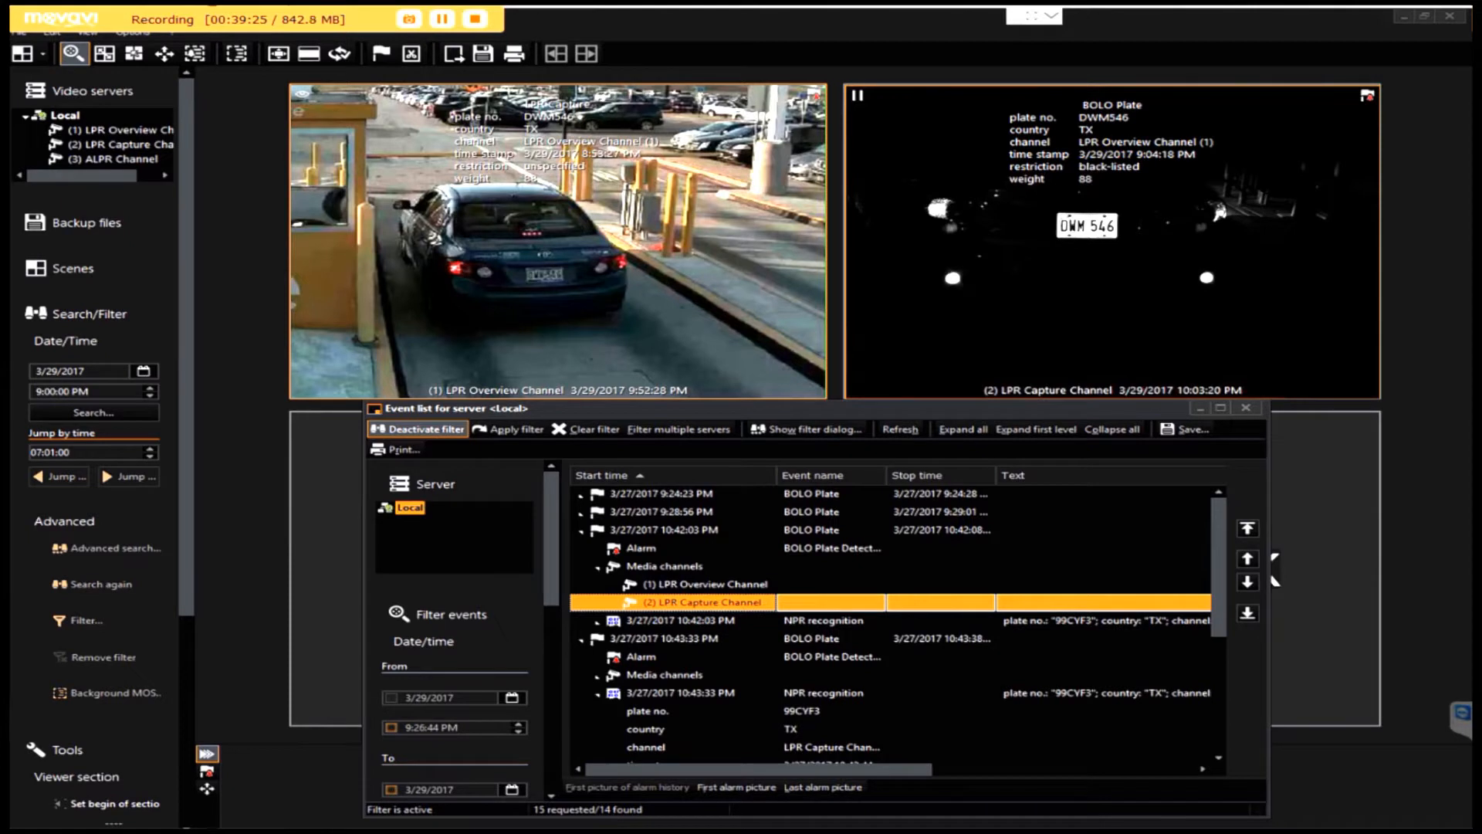
left_click(681, 621)
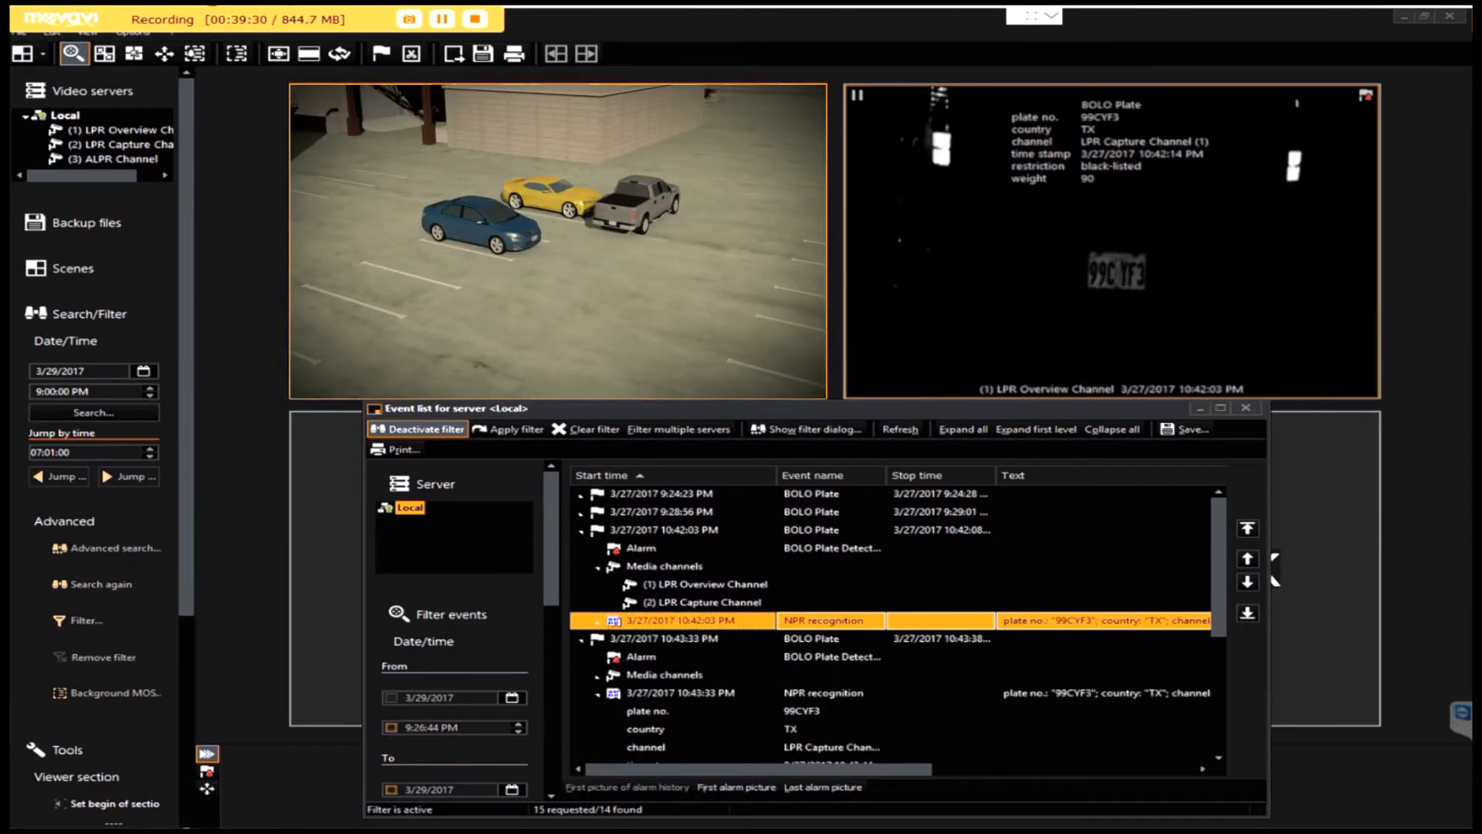
left_click(716, 584)
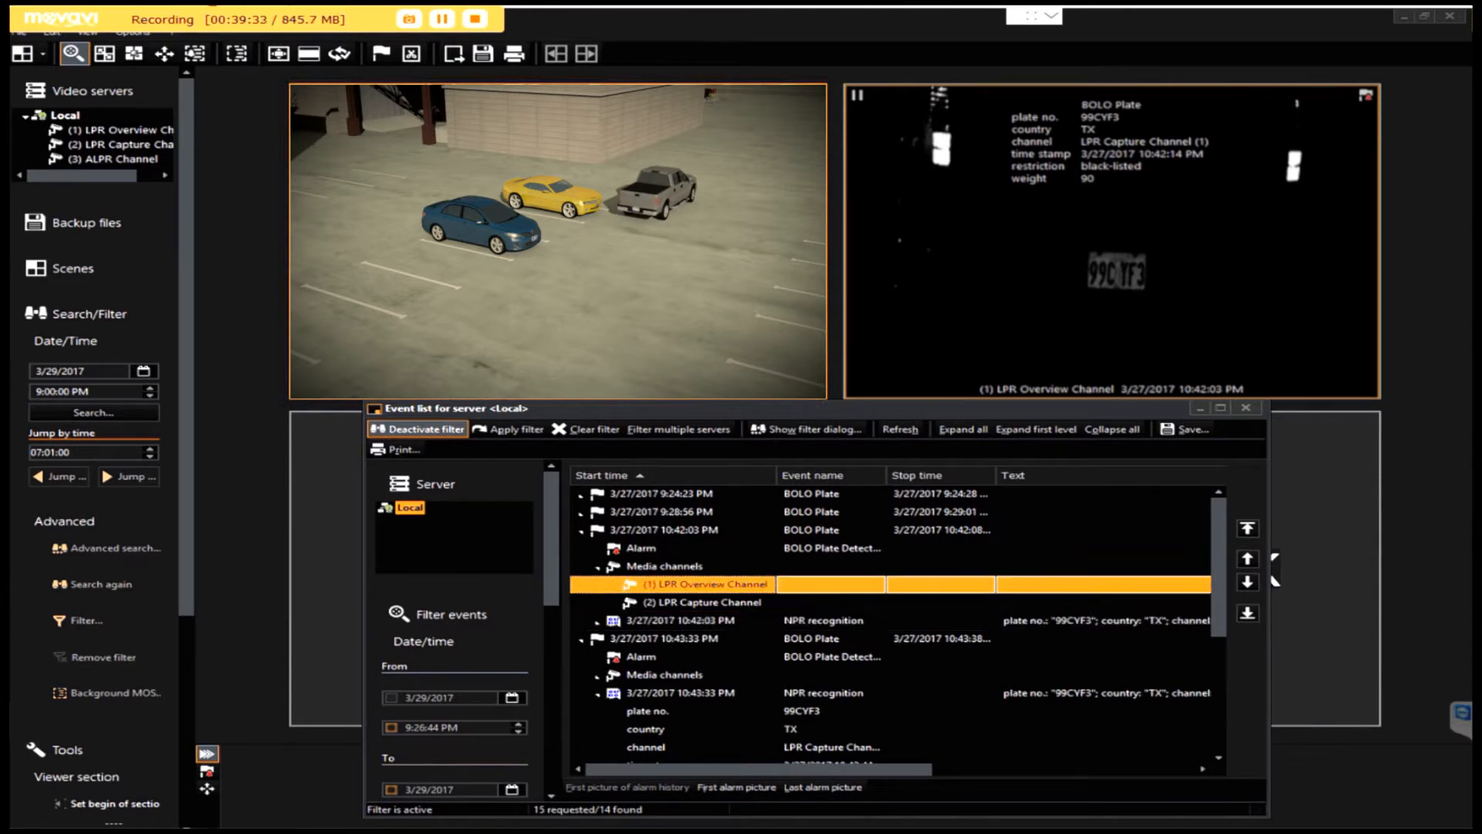
left_click(640, 548)
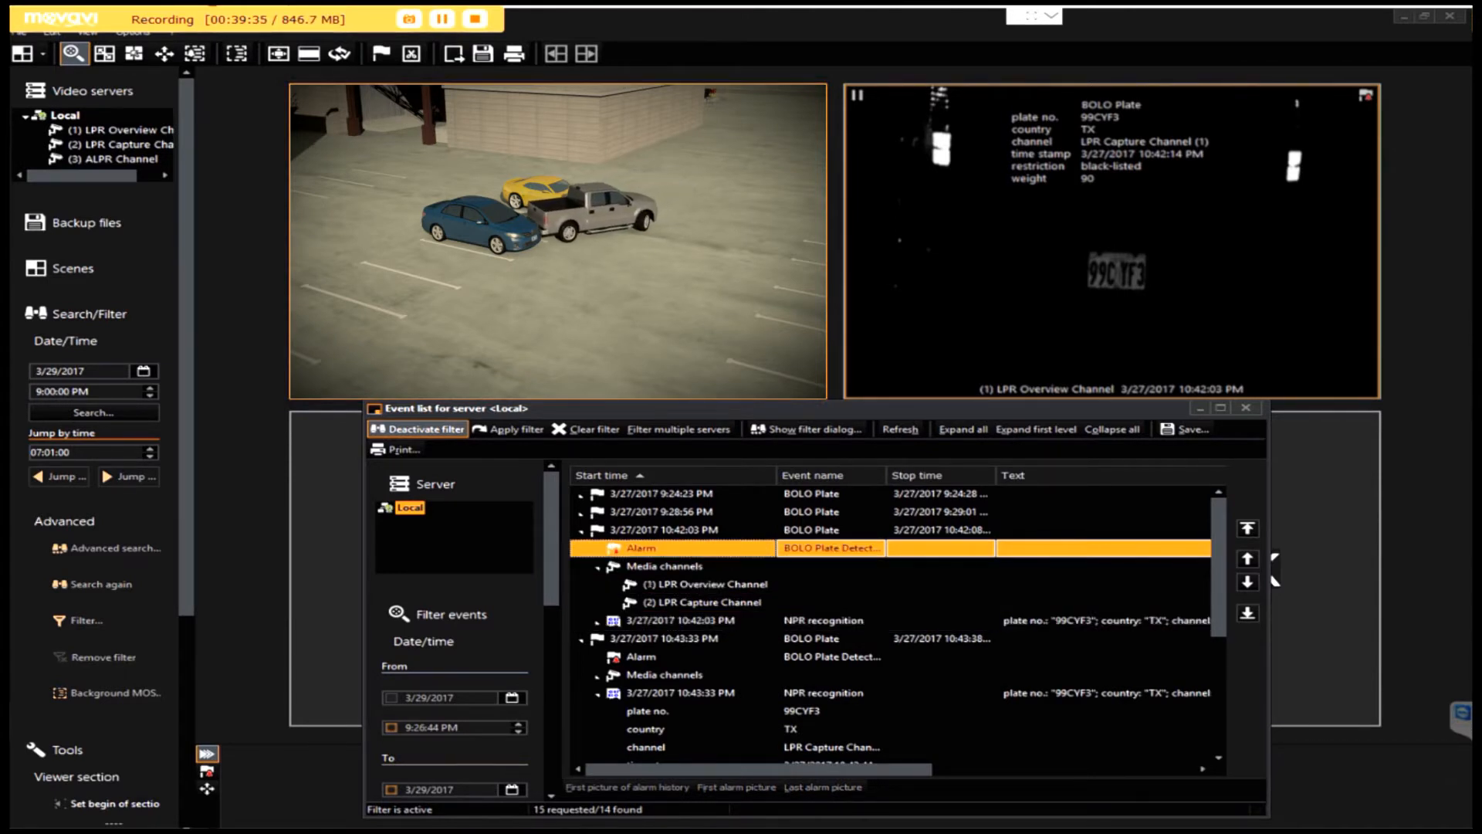